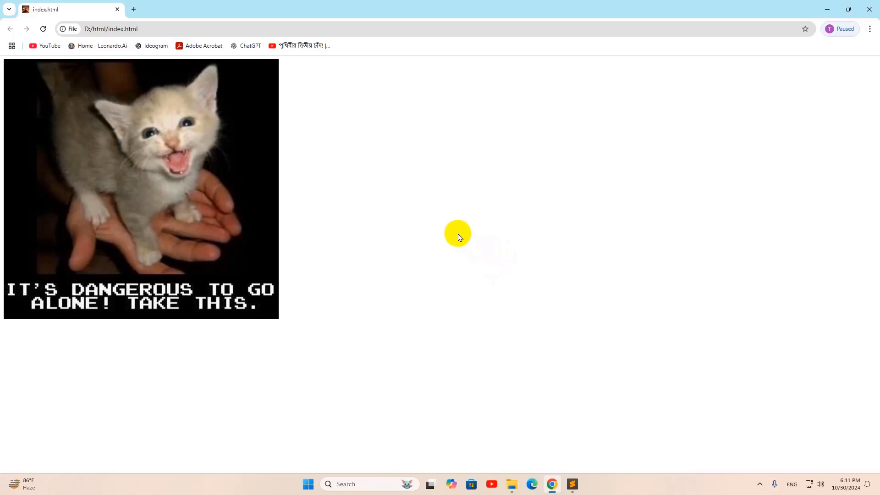
pyautogui.moveTo(297, 230)
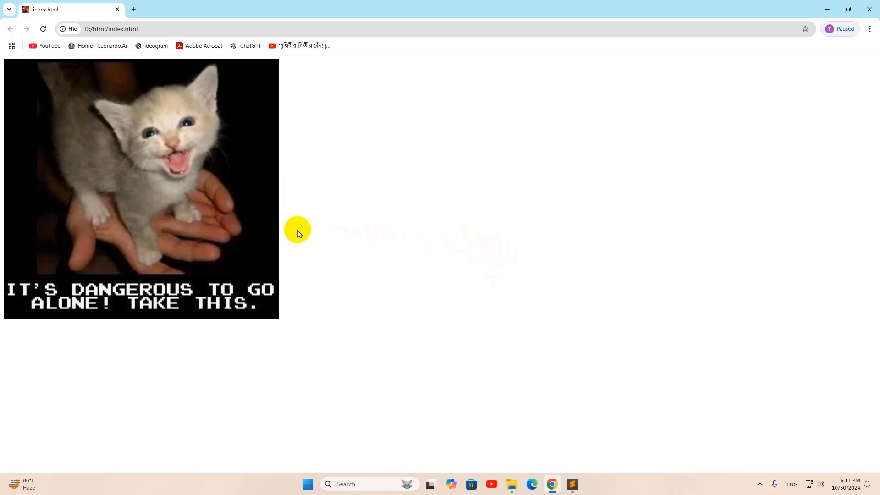
pyautogui.moveTo(458, 227)
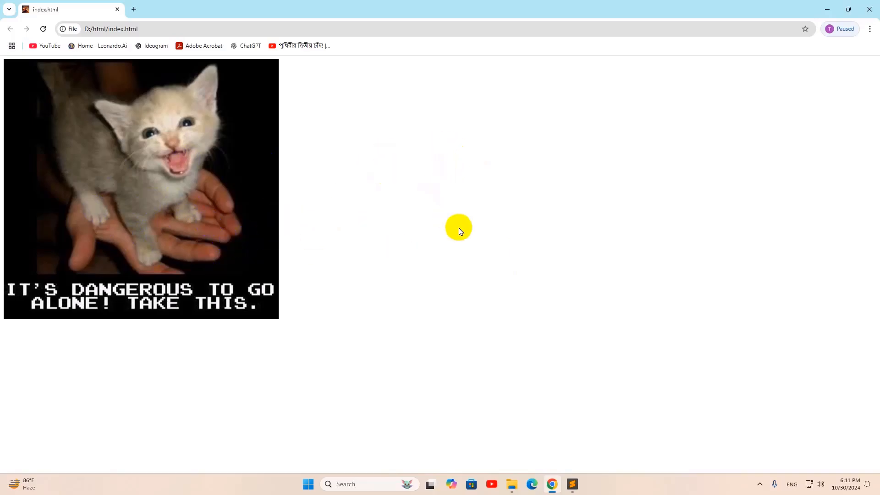
# Step: Add class="img_center" to the cat img tag and an empty <style type="text/css"> block in the head
pyautogui.click(571, 485)
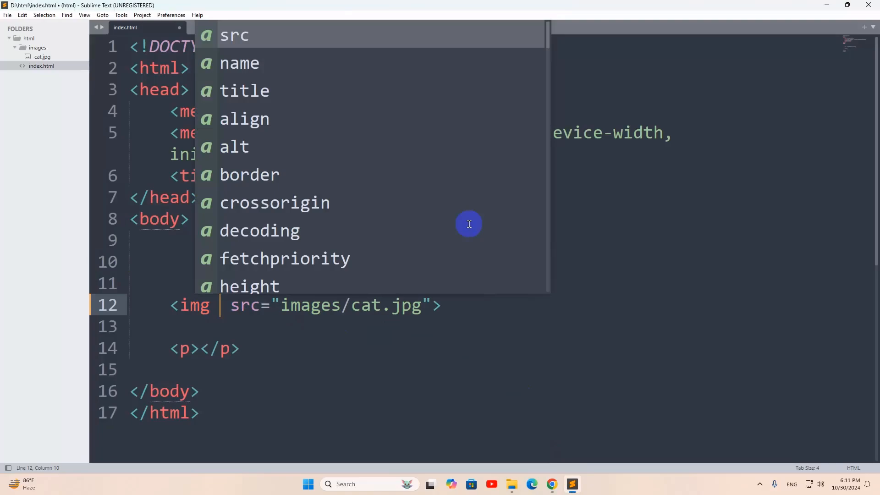
pyautogui.write('class="img_cente')
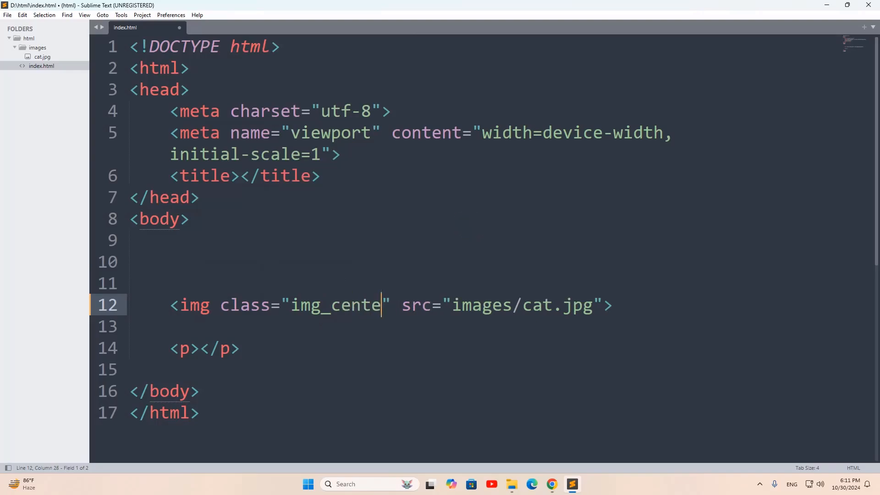
pyautogui.write('r')
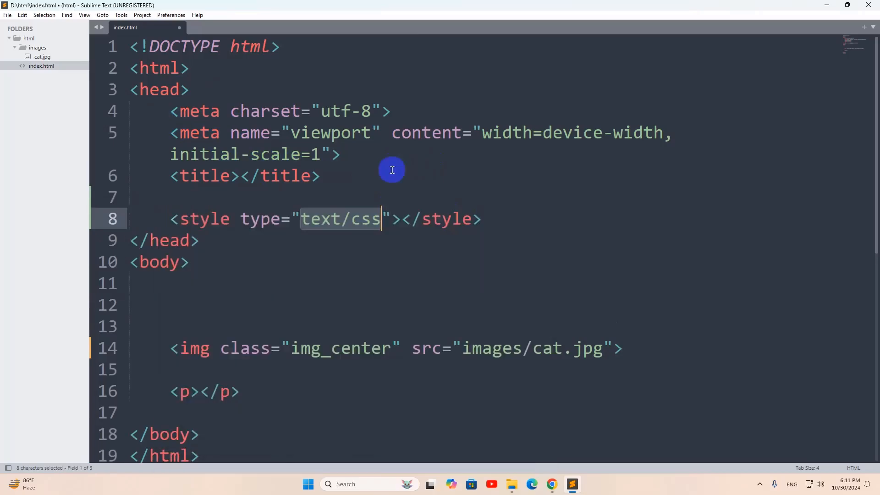
pyautogui.scroll(-3)
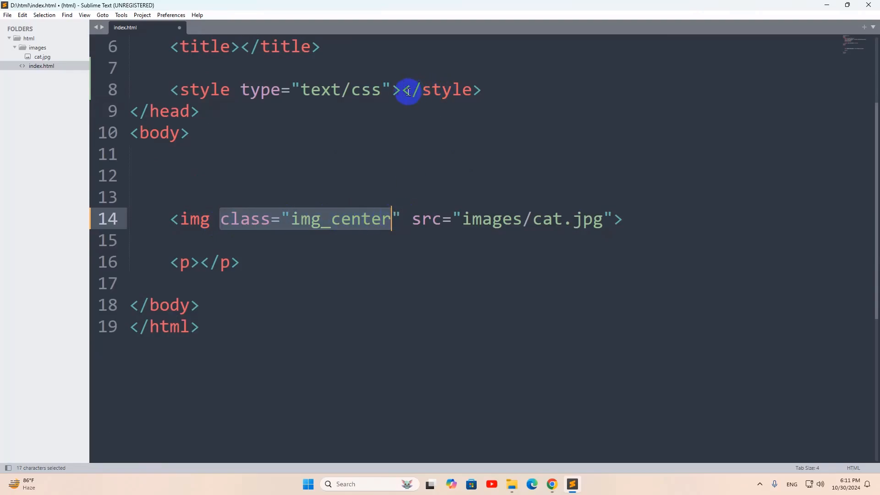
# Step: Start the .img_center rule with display: block and auto left and right margins
pyautogui.write('.')
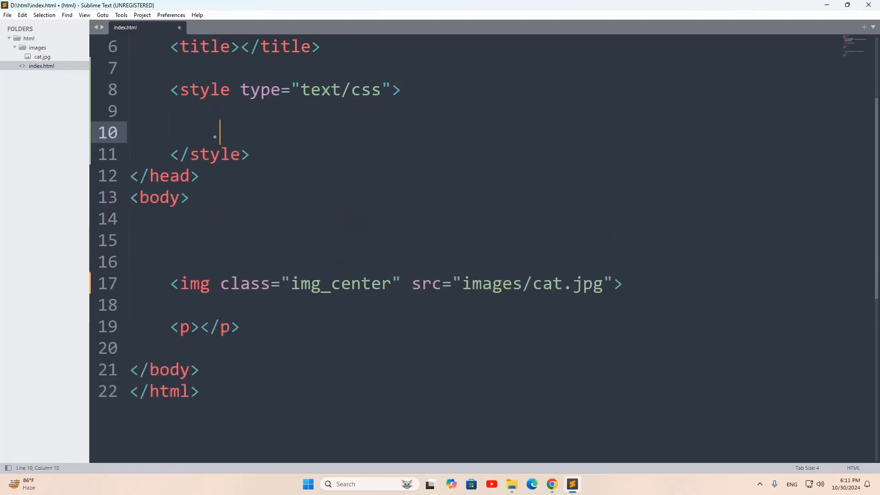
pyautogui.write('img_center')
pyautogui.write('display: ;')
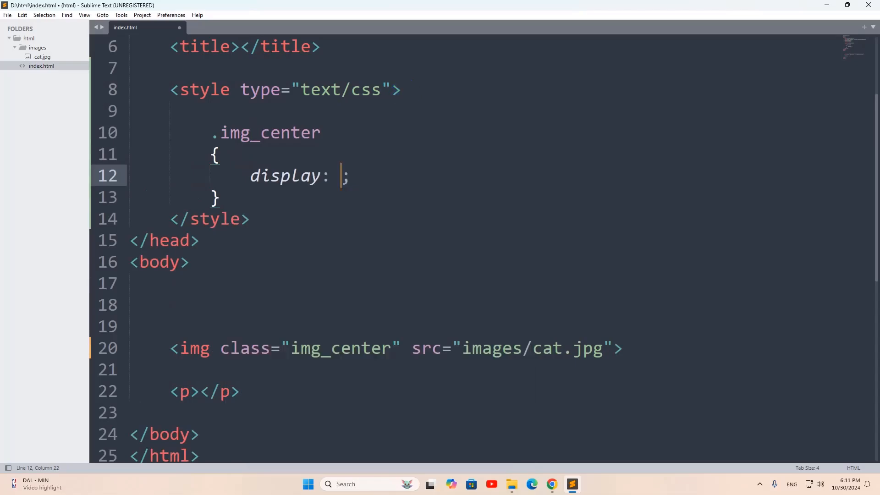
pyautogui.write('block')
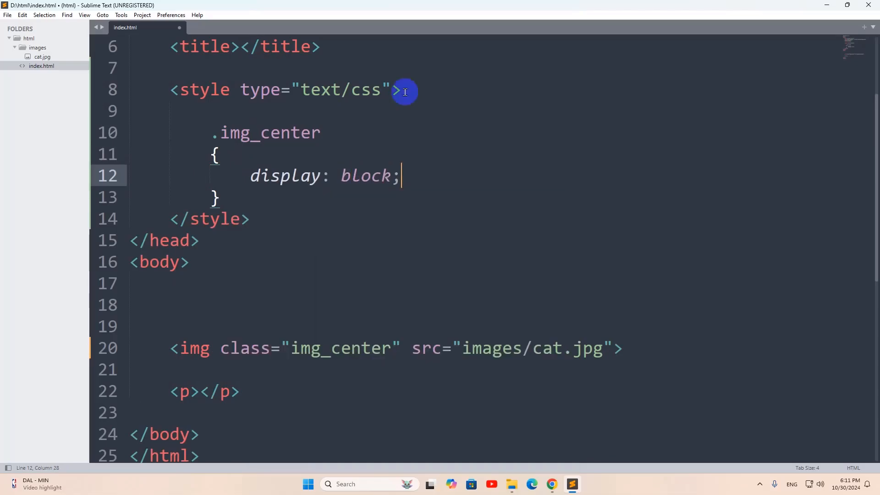
pyautogui.write('margin-left: auto;')
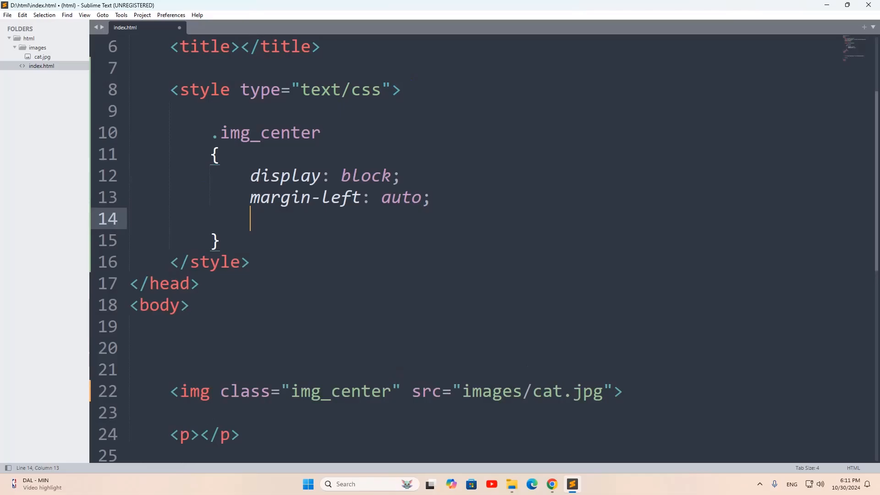
pyautogui.write('margin-right: ;')
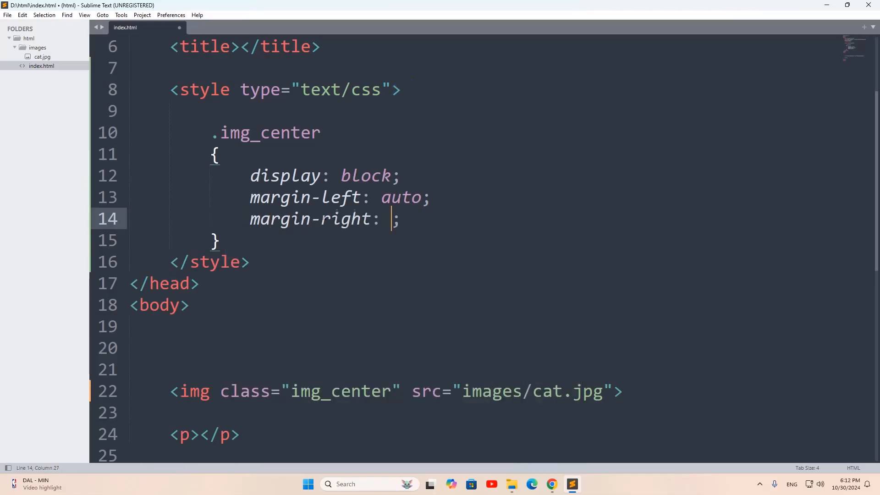
pyautogui.write('auto')
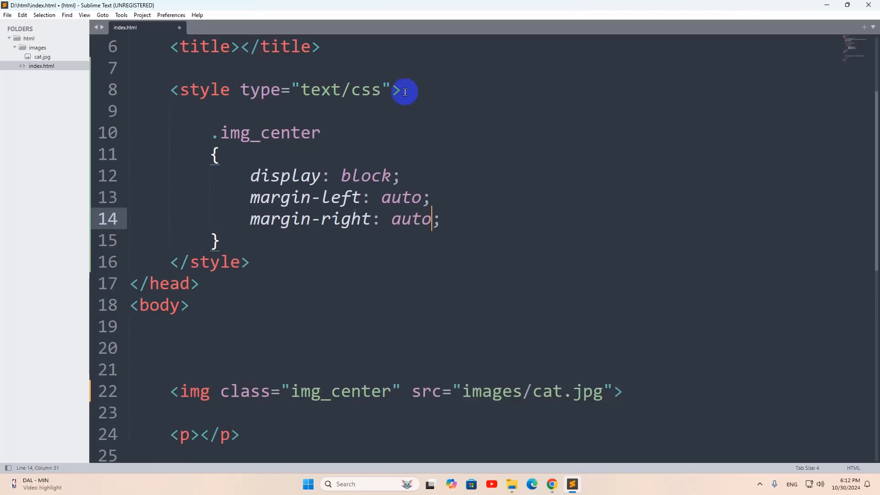
# Step: Finish the rule with max-width: 50% and save the file
pyautogui.write('ma')
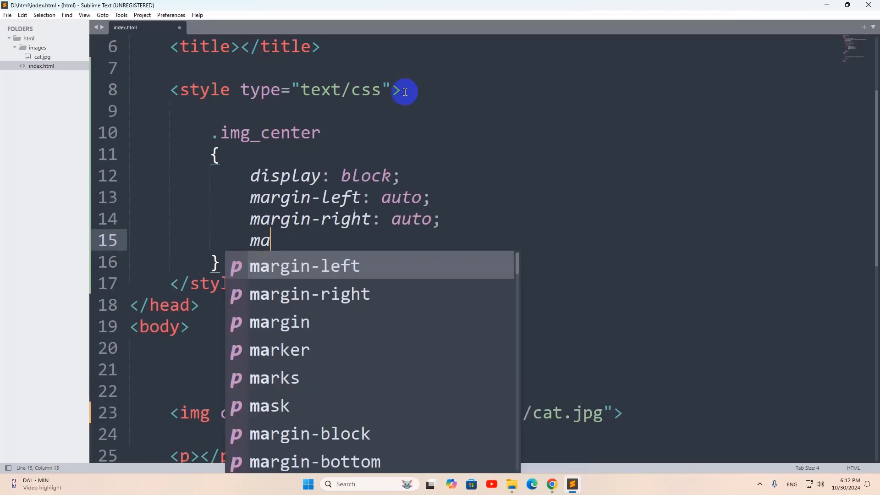
pyautogui.write('x')
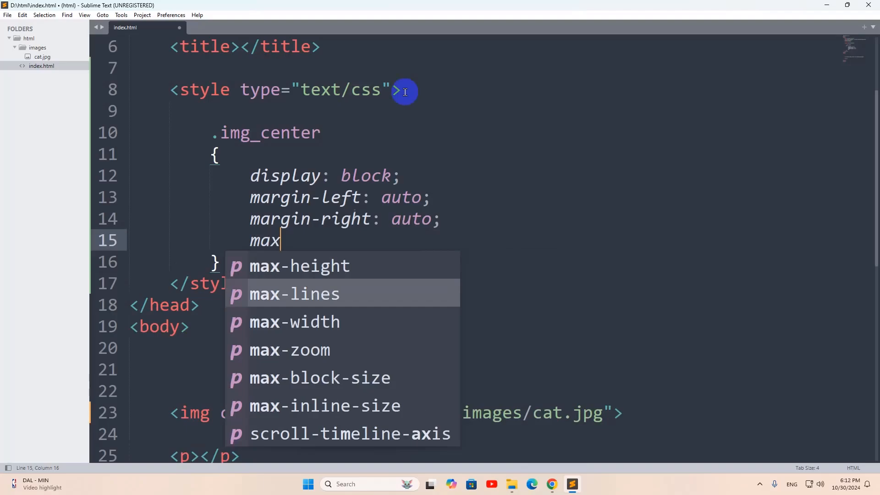
pyautogui.click(295, 322)
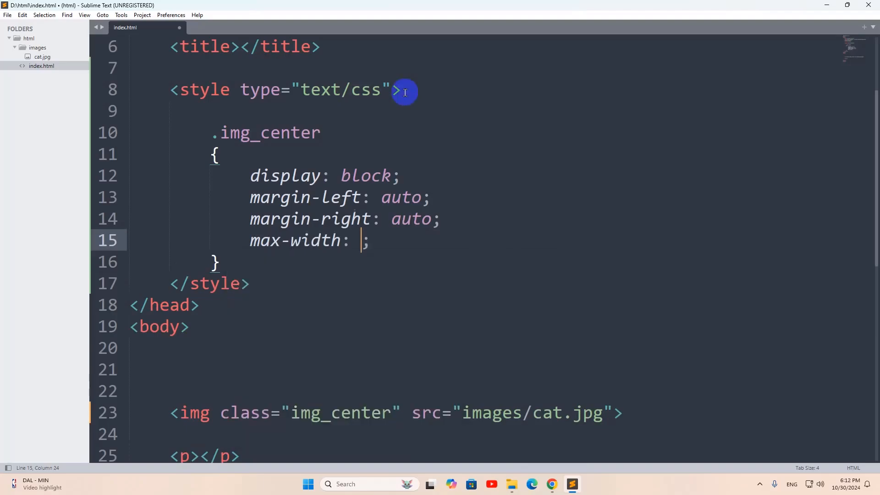
pyautogui.write('50%')
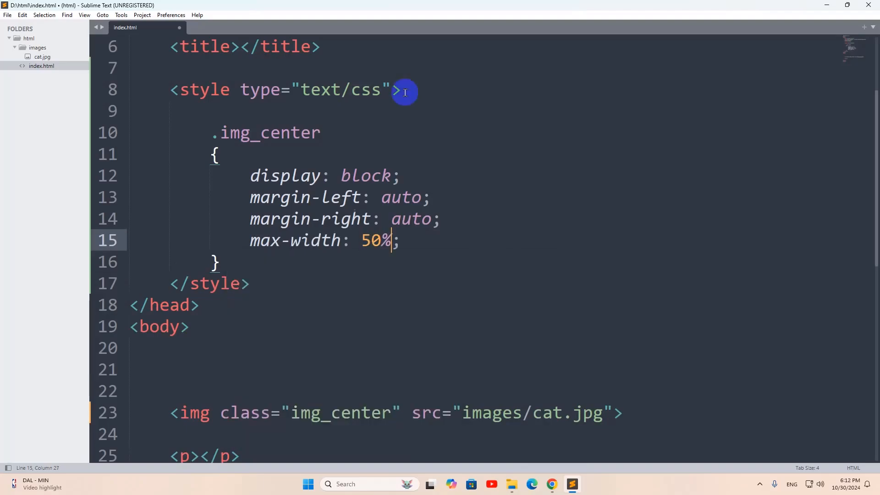
pyautogui.press('ctrl+s')
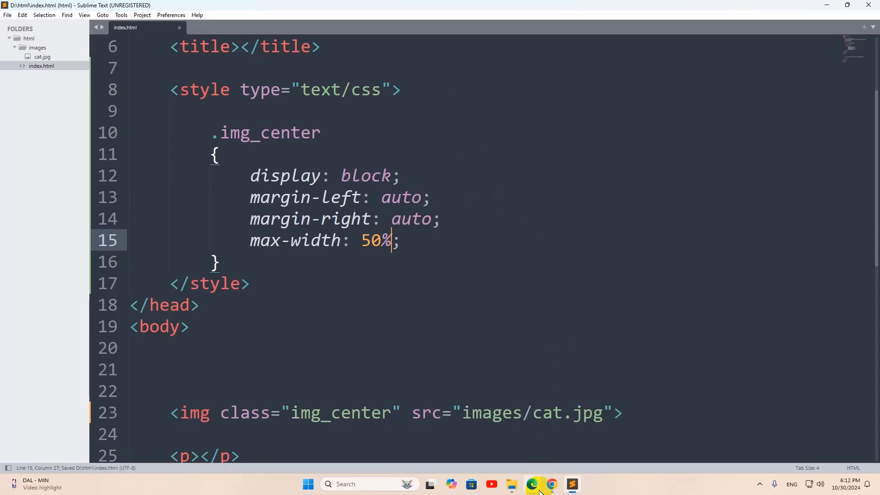
# Step: Reload index.html in Chrome so the cat image shows horizontally centered
pyautogui.click(552, 484)
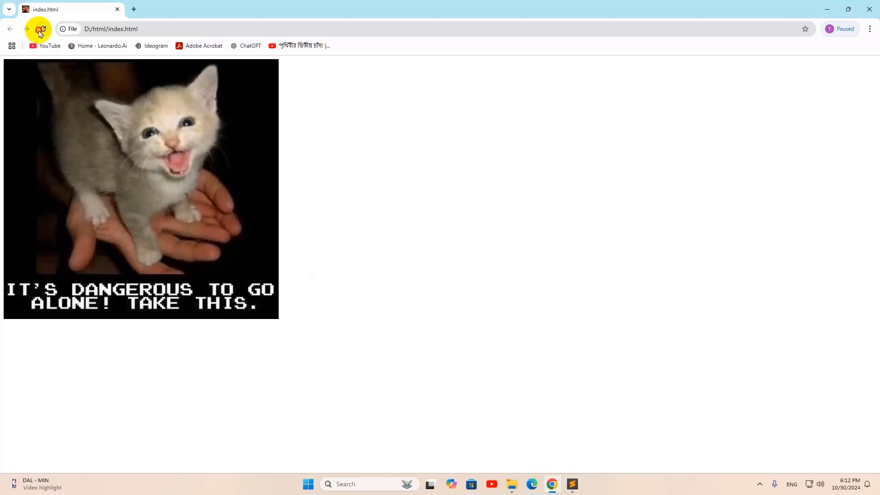
pyautogui.click(42, 29)
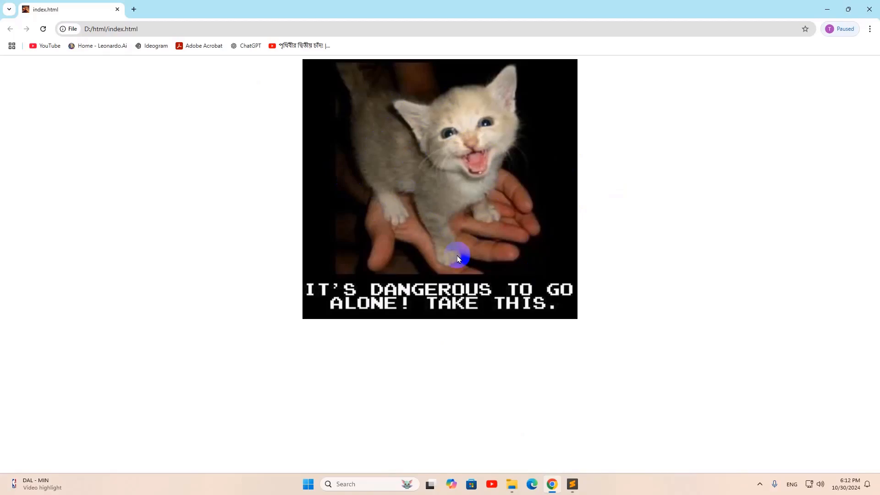
pyautogui.moveTo(786, 218)
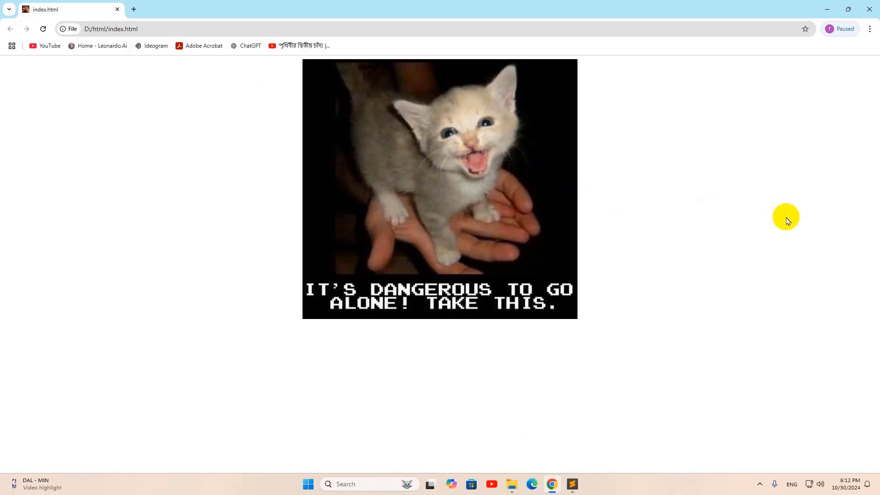
pyautogui.moveTo(248, 219)
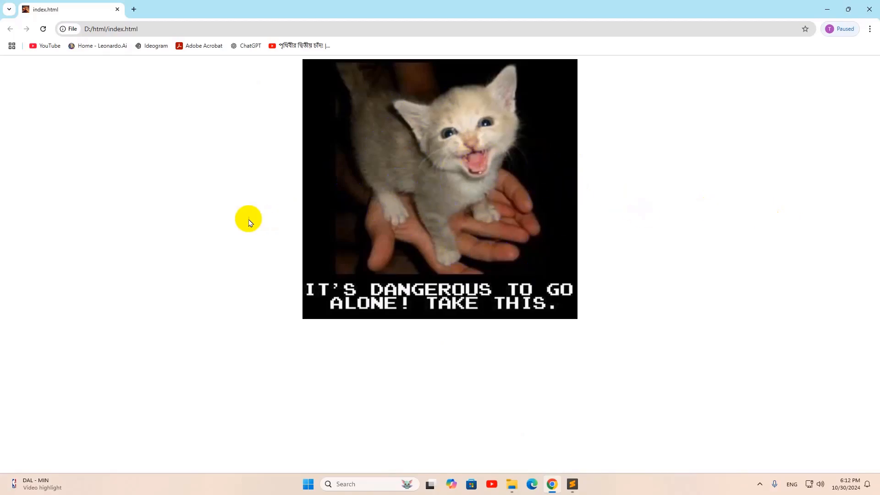
pyautogui.moveTo(240, 220)
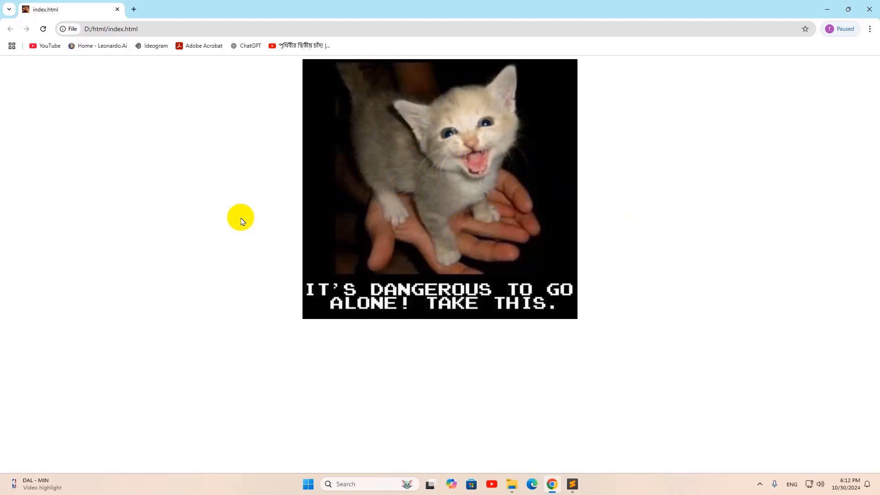
pyautogui.moveTo(244, 219)
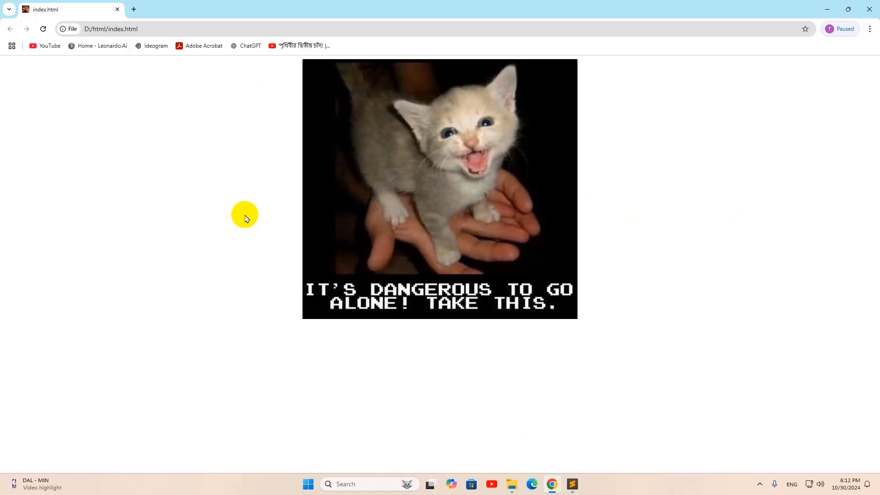